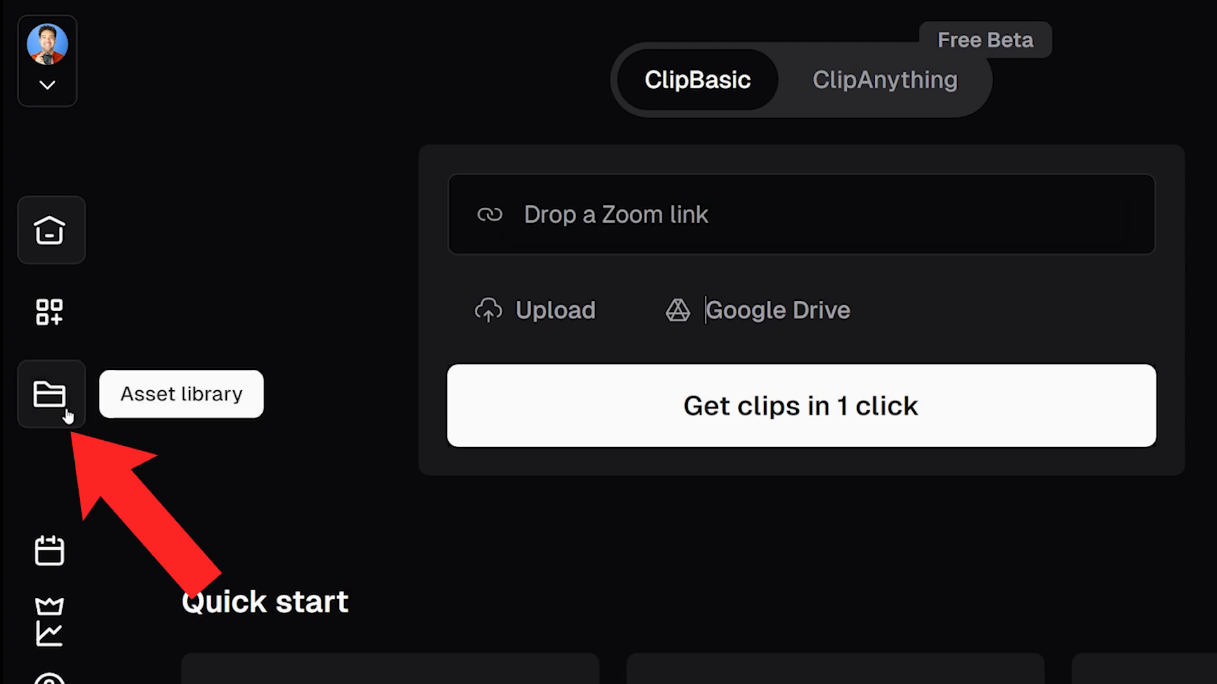
Start uploading a custom font through the Asset Library's Fonts area
left_click(51, 395)
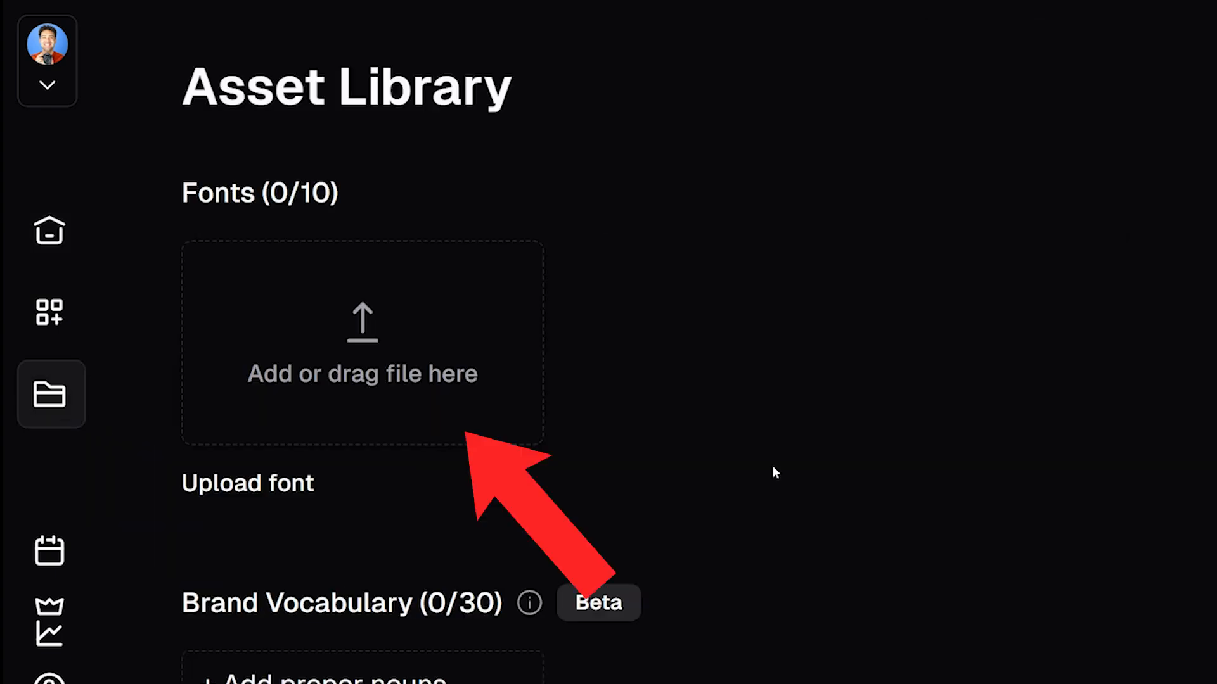
left_click(361, 344)
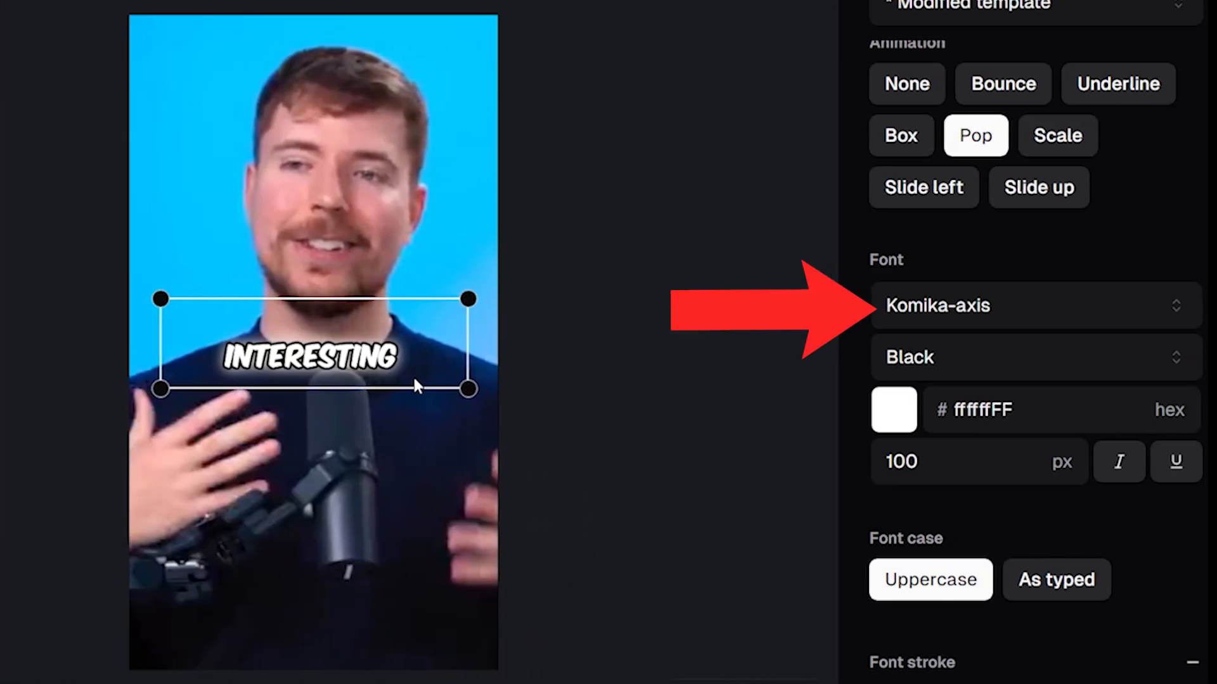
Switch the captions to CHAMPION-HEVIWEIGHT.OTF and place them at the top of the clip
left_click(1035, 306)
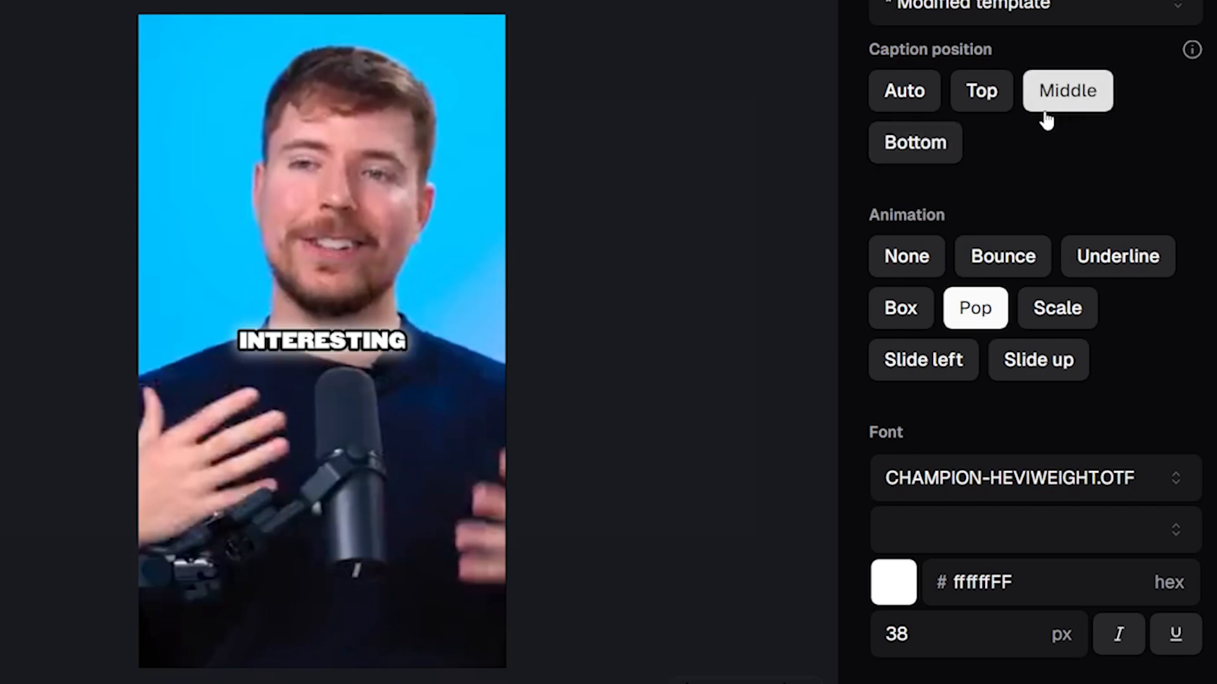
left_click(980, 91)
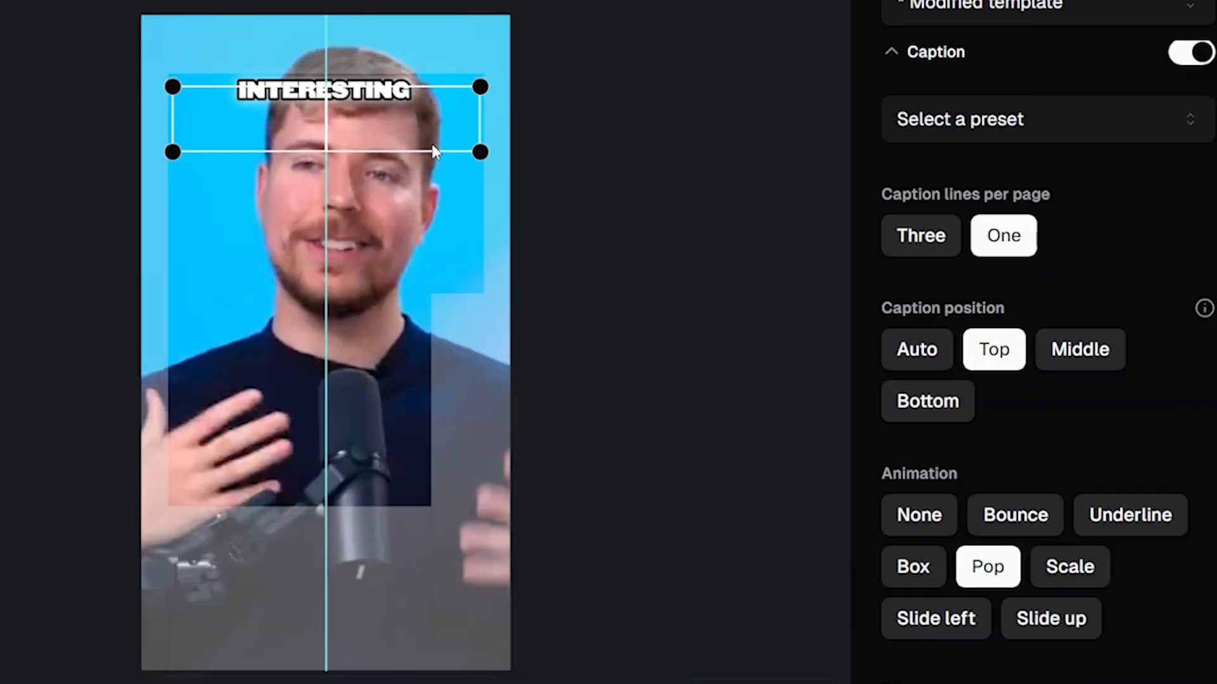
Drag the caption box down so it sits over the speaker's chin
left_click_drag(435, 151, 434, 213)
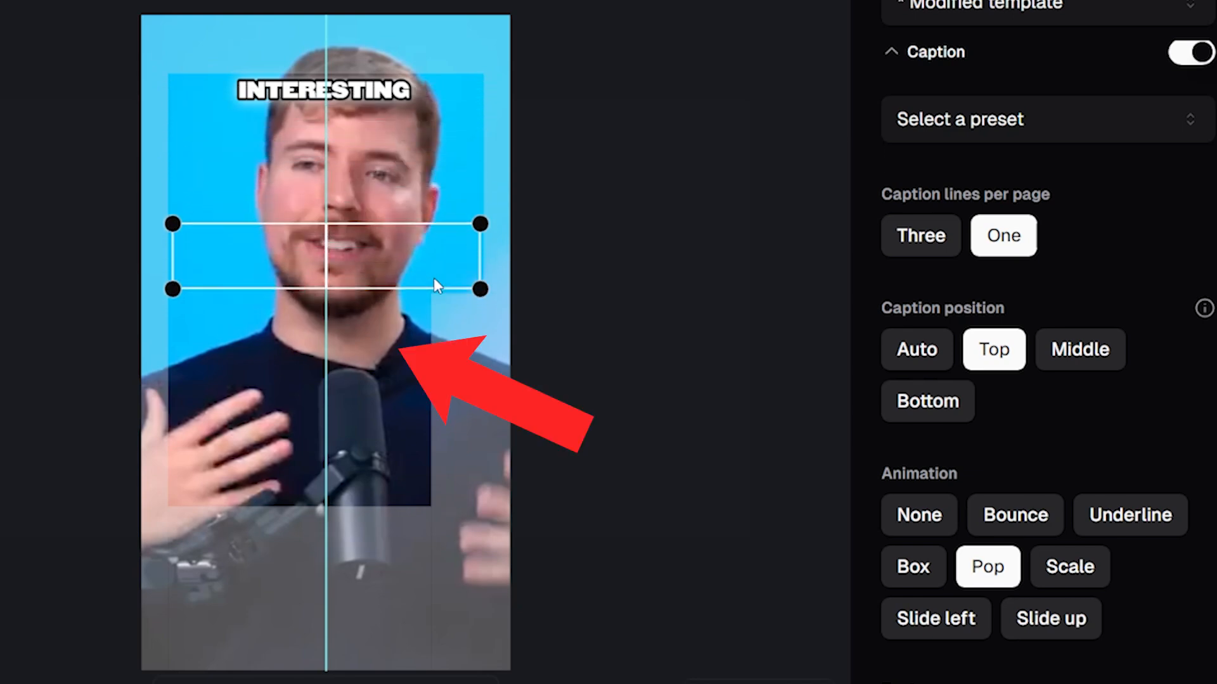
left_click_drag(326, 256, 325, 175)
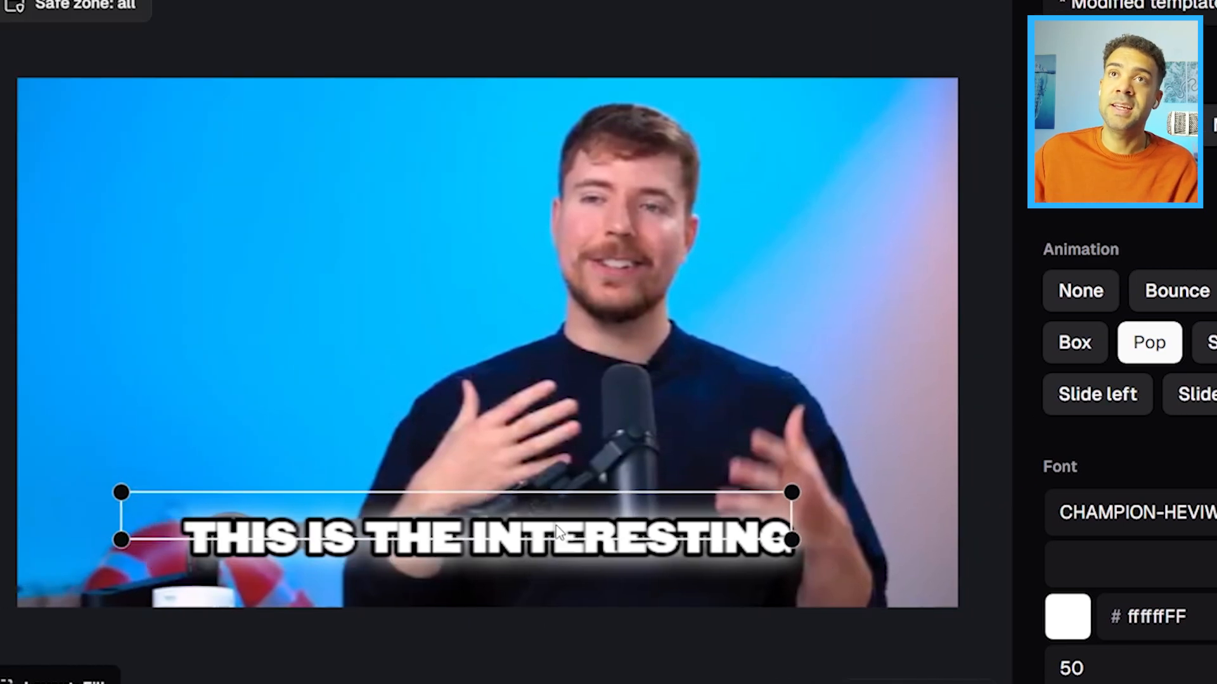
Move the caption line up to mid-frame and show captions three lines at a time in 9:16
left_click_drag(453, 516, 469, 197)
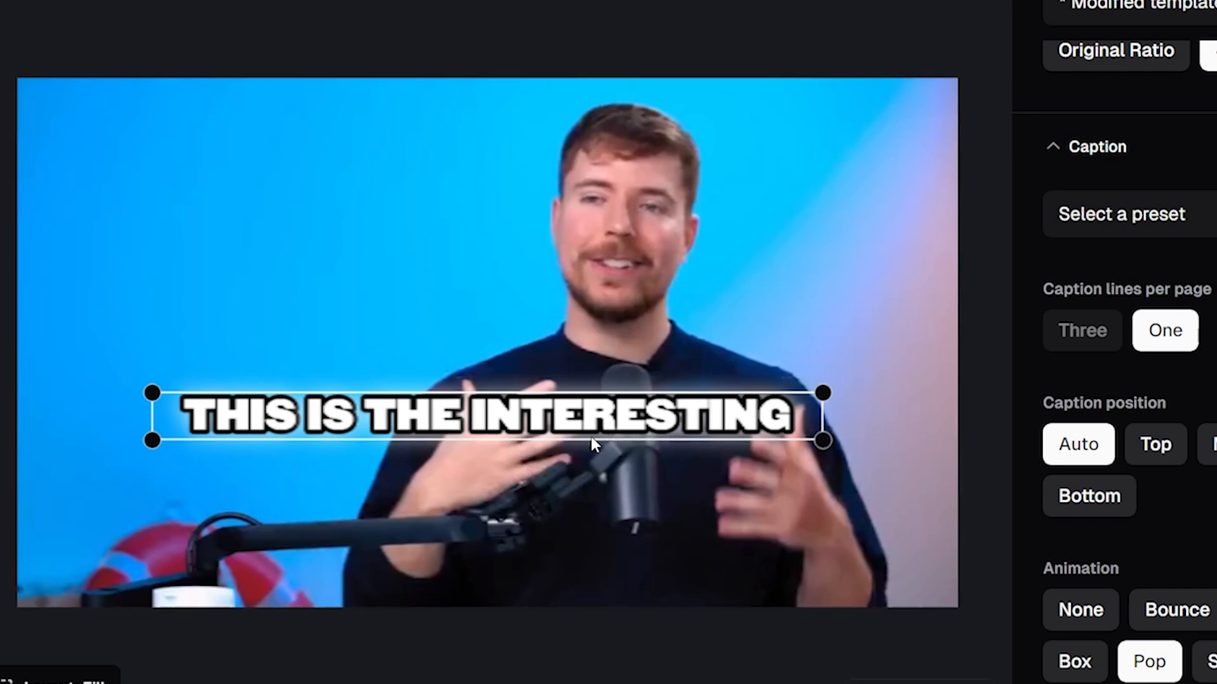
left_click(1095, 51)
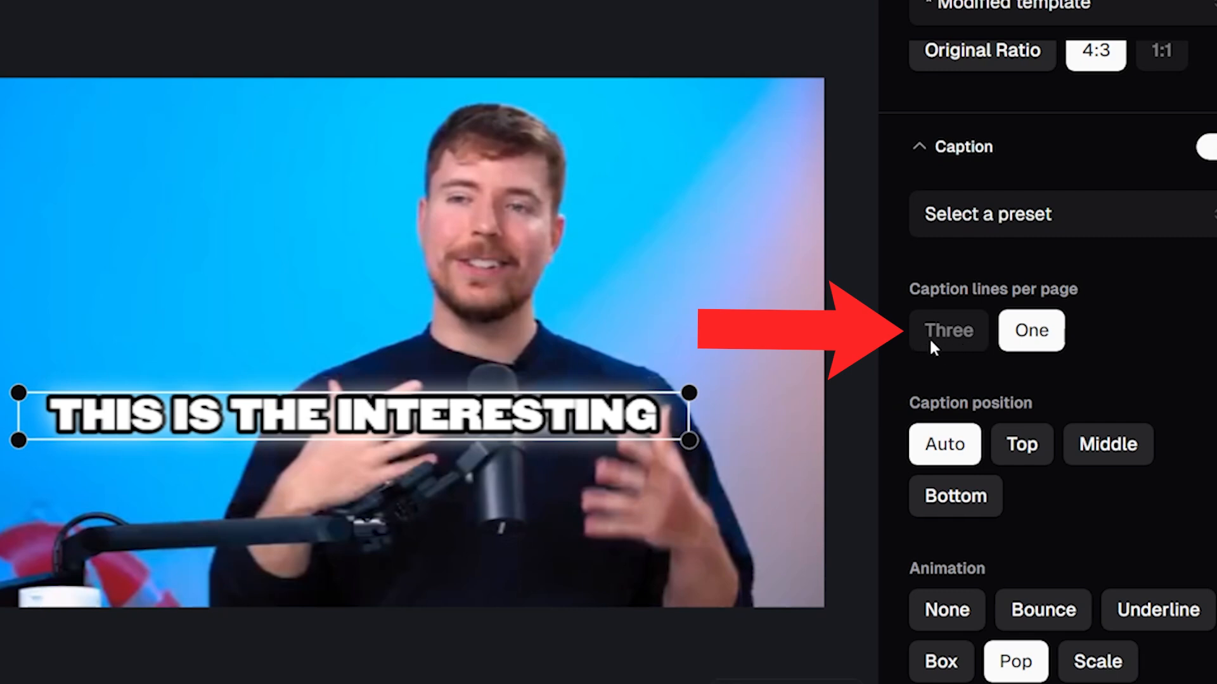
left_click(1032, 329)
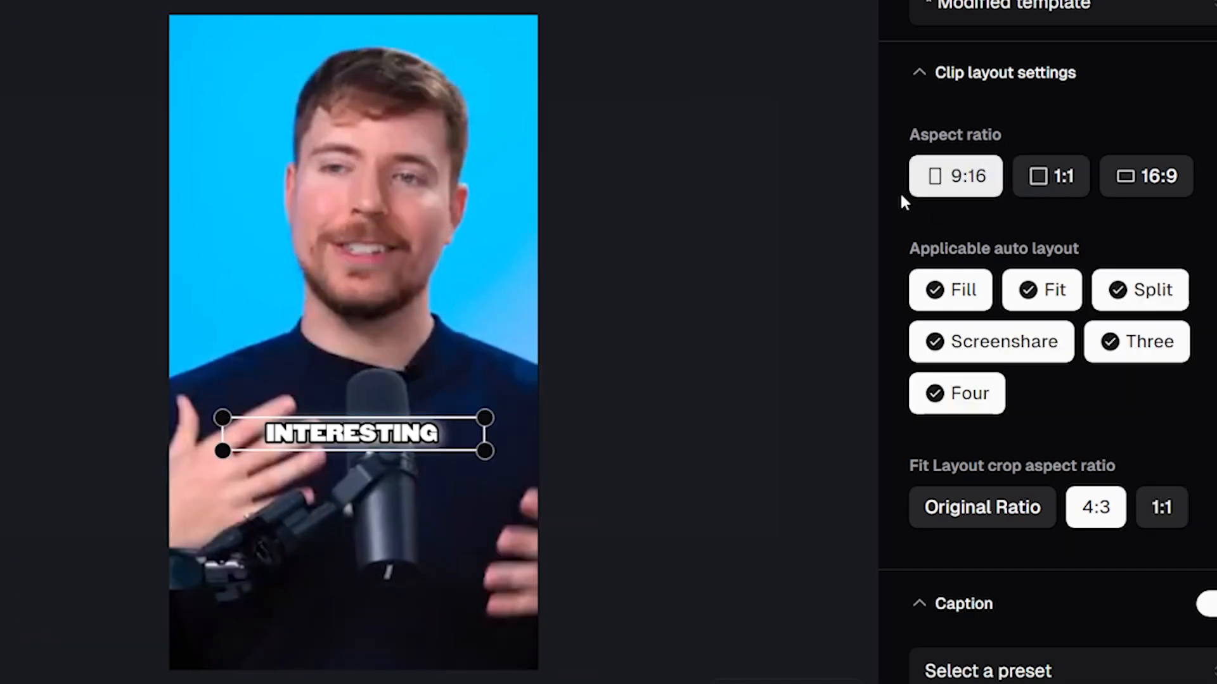
Play the clip to check the stacked one-word-per-line captions at 100 px
scroll("down", 3)
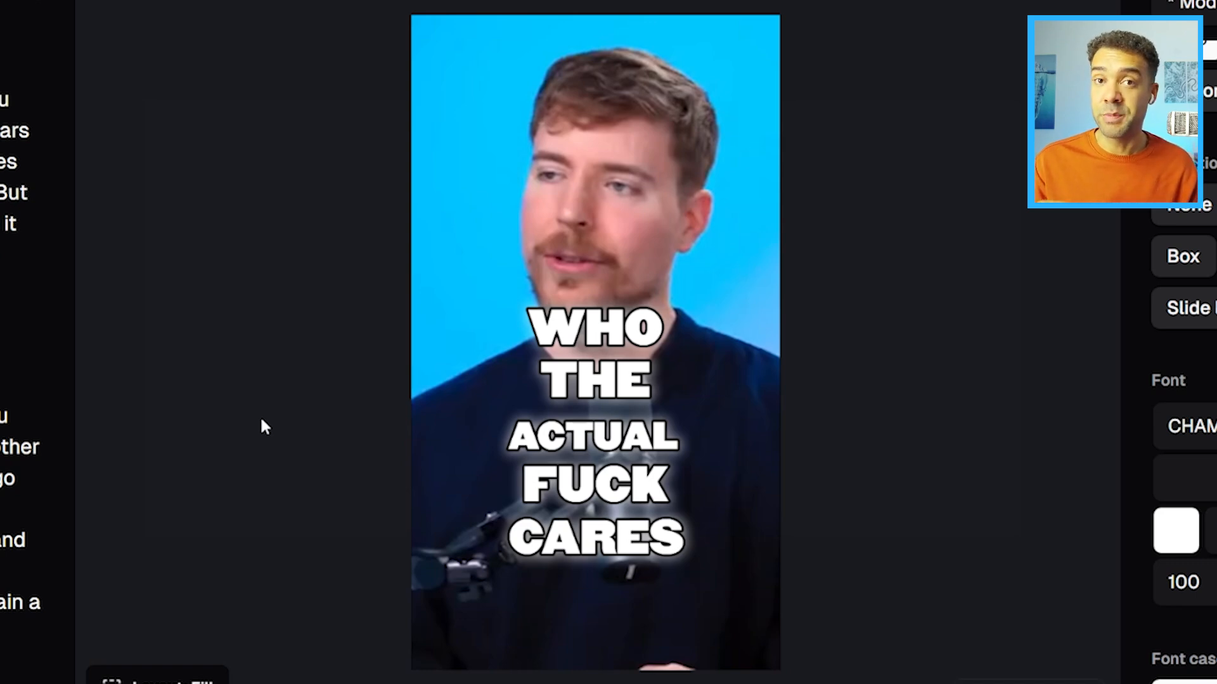
left_click(594, 431)
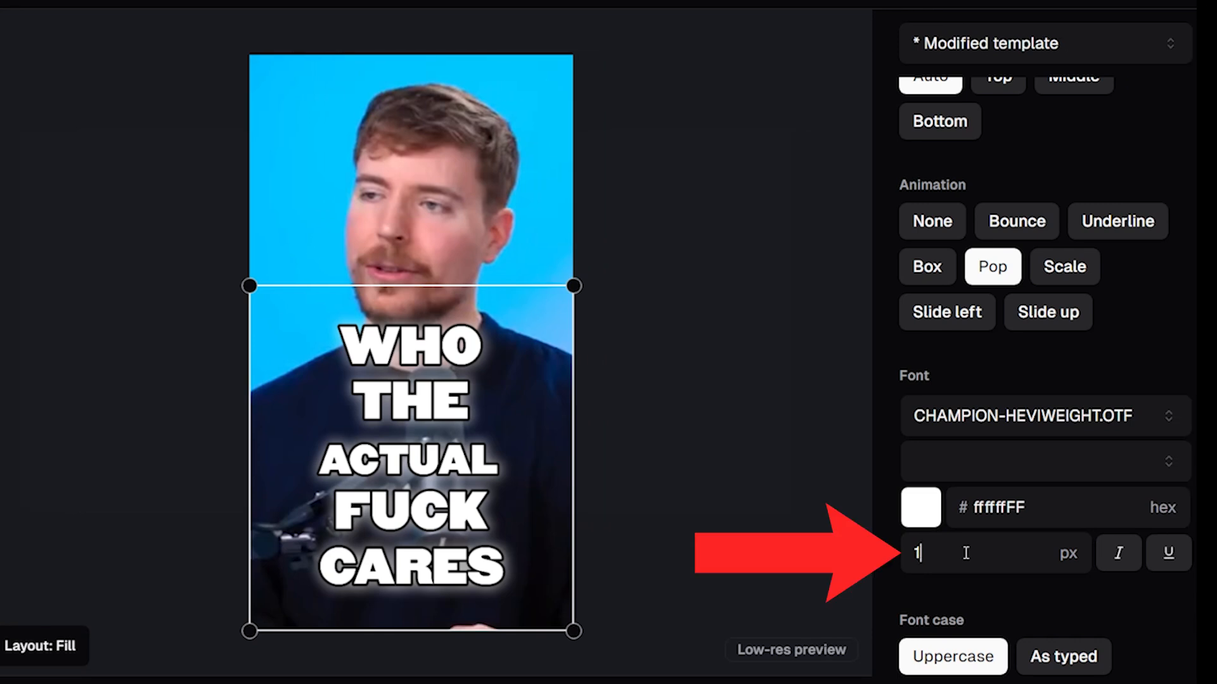
Set the caption font size to 120 px
type("120")
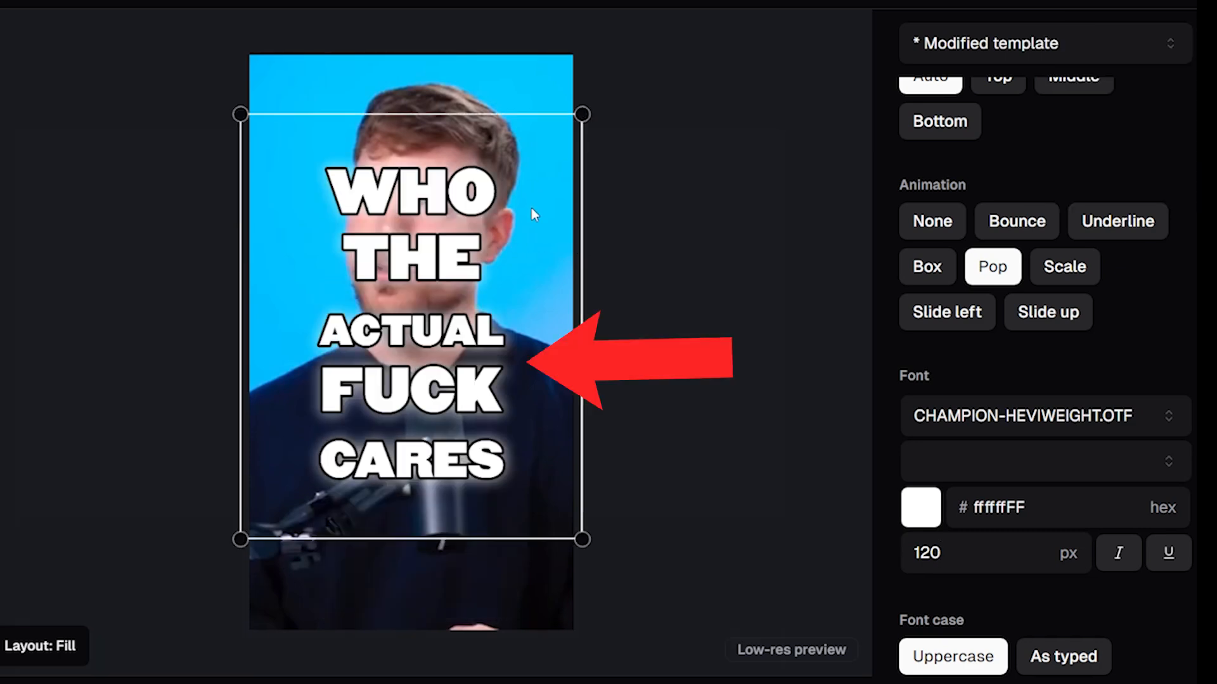
mouse_move(482, 519)
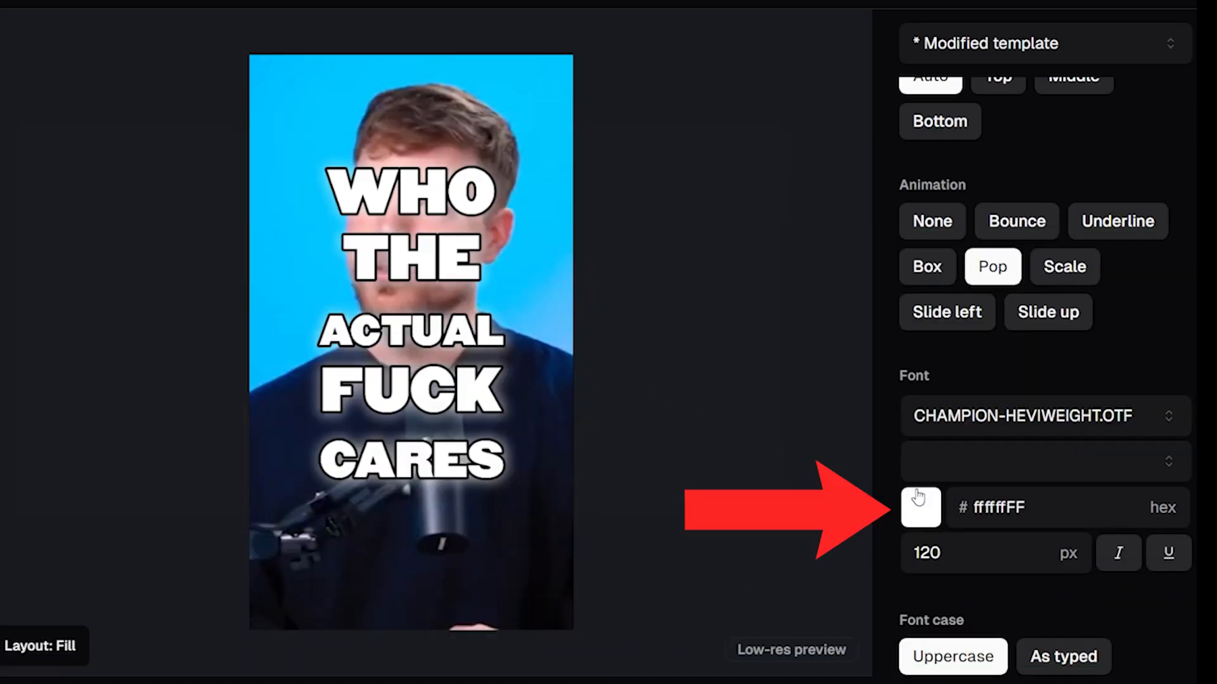
Make the caption text red F70000 with the spoken word in green 04f827 and Bounce animation
left_click(920, 507)
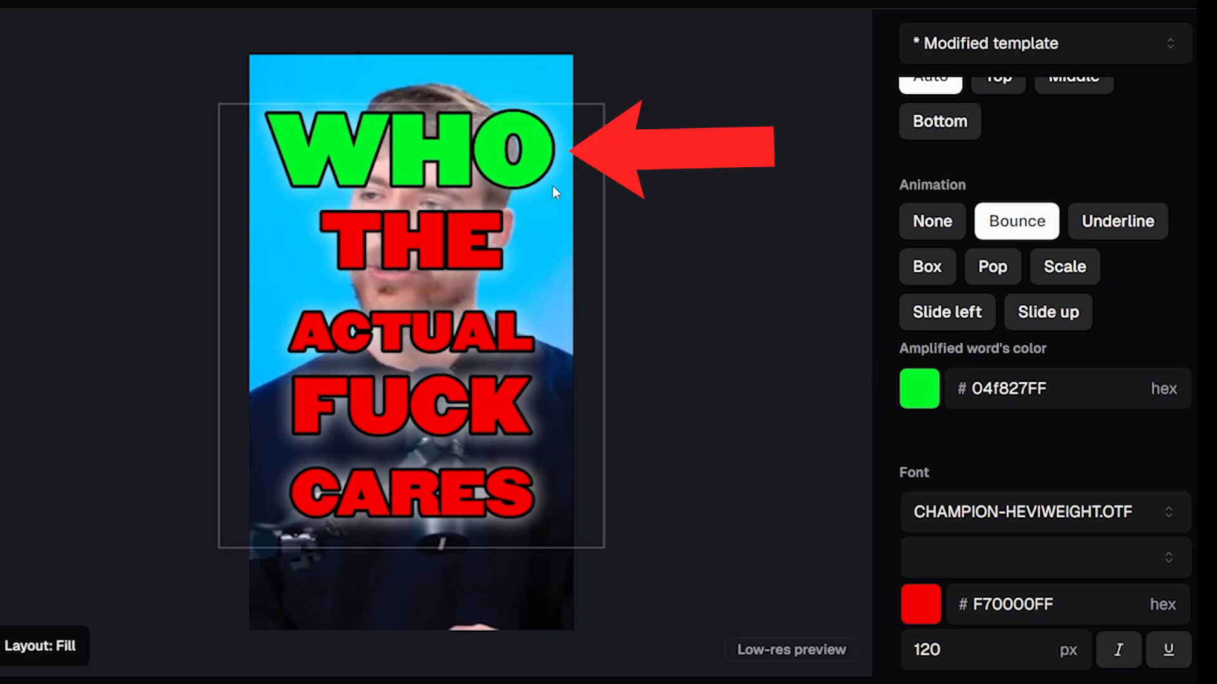
Turn on AI keyword highlighting and change the first keyword colour to purple
scroll("down", 3)
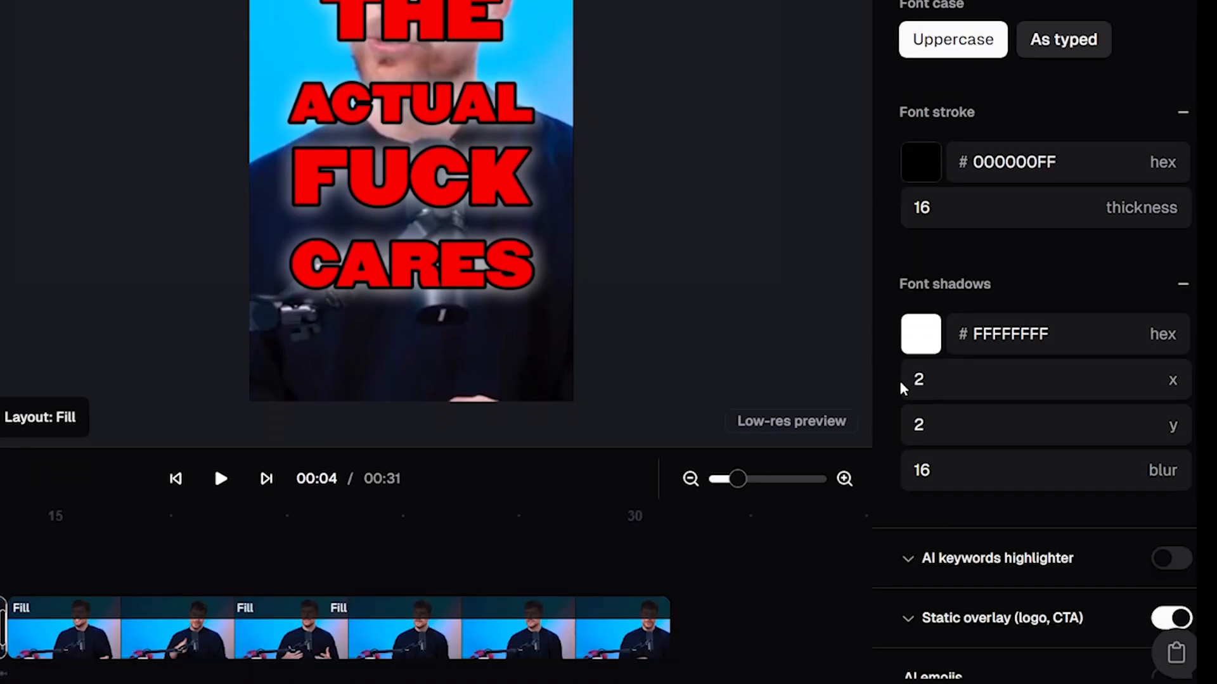
scroll("down", 3)
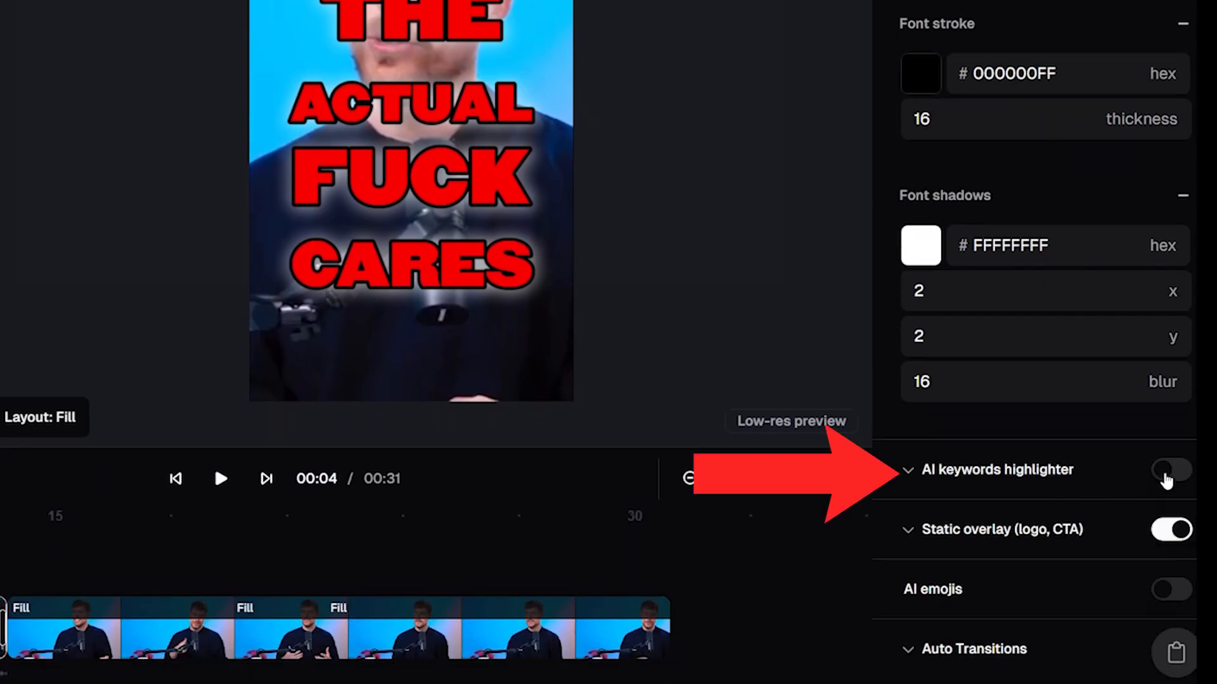
left_click(1170, 469)
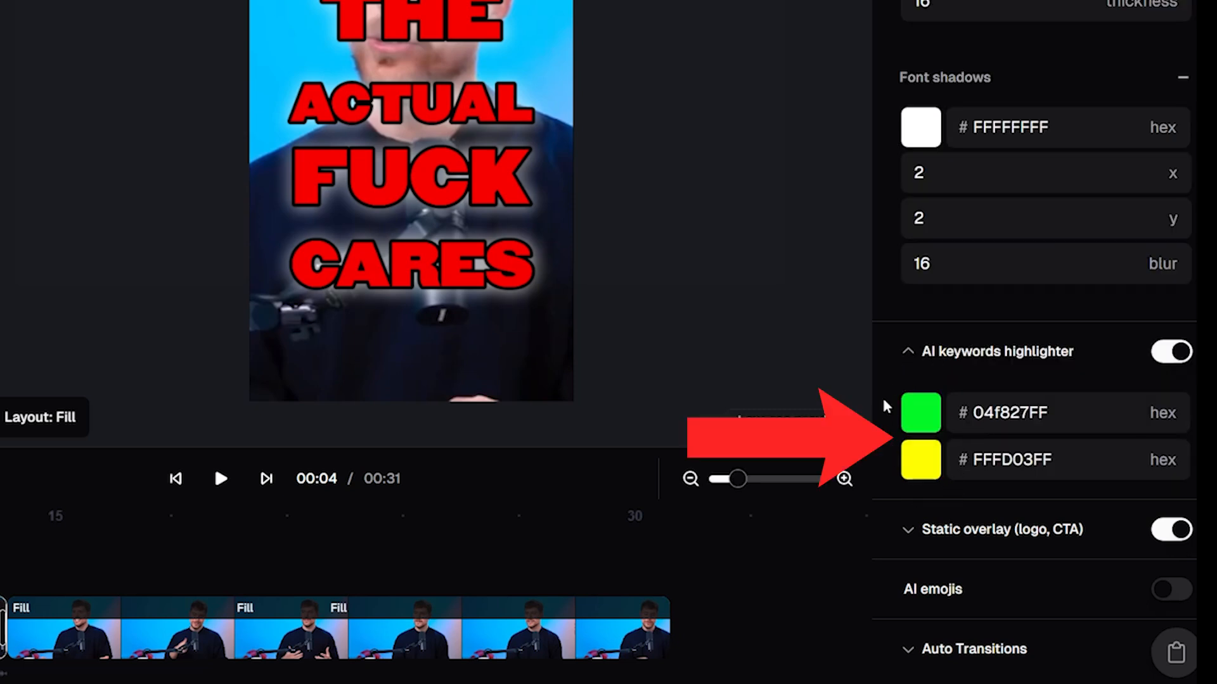
mouse_move(893, 432)
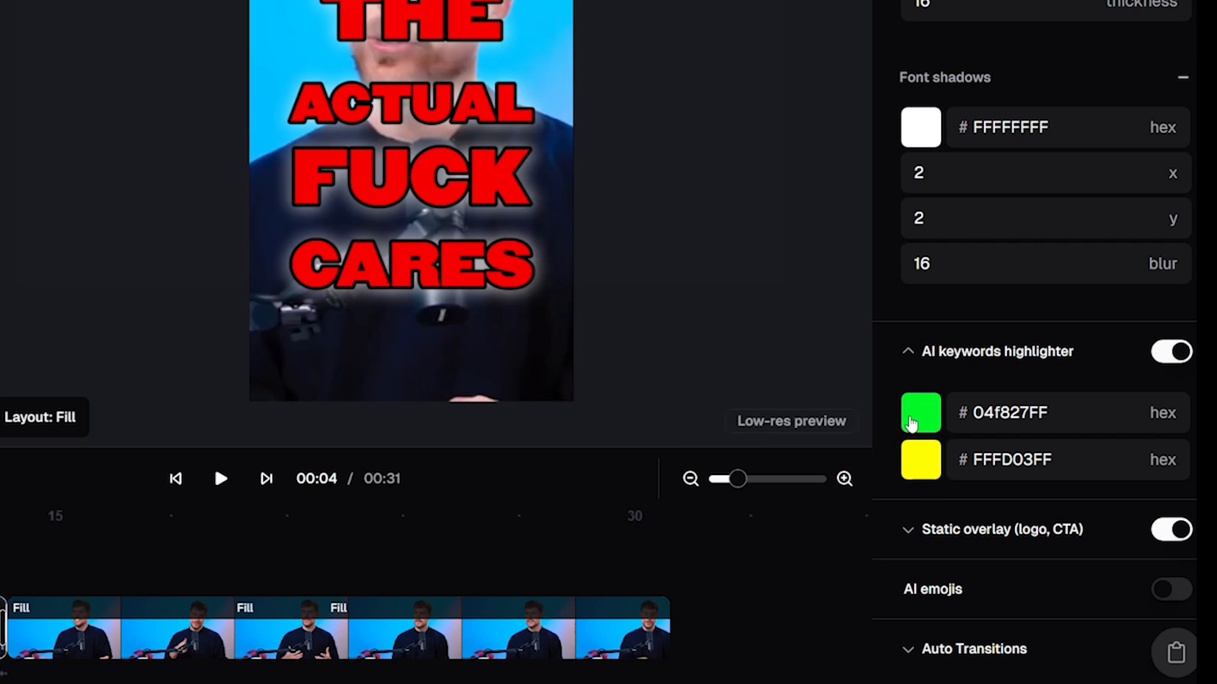
left_click(920, 412)
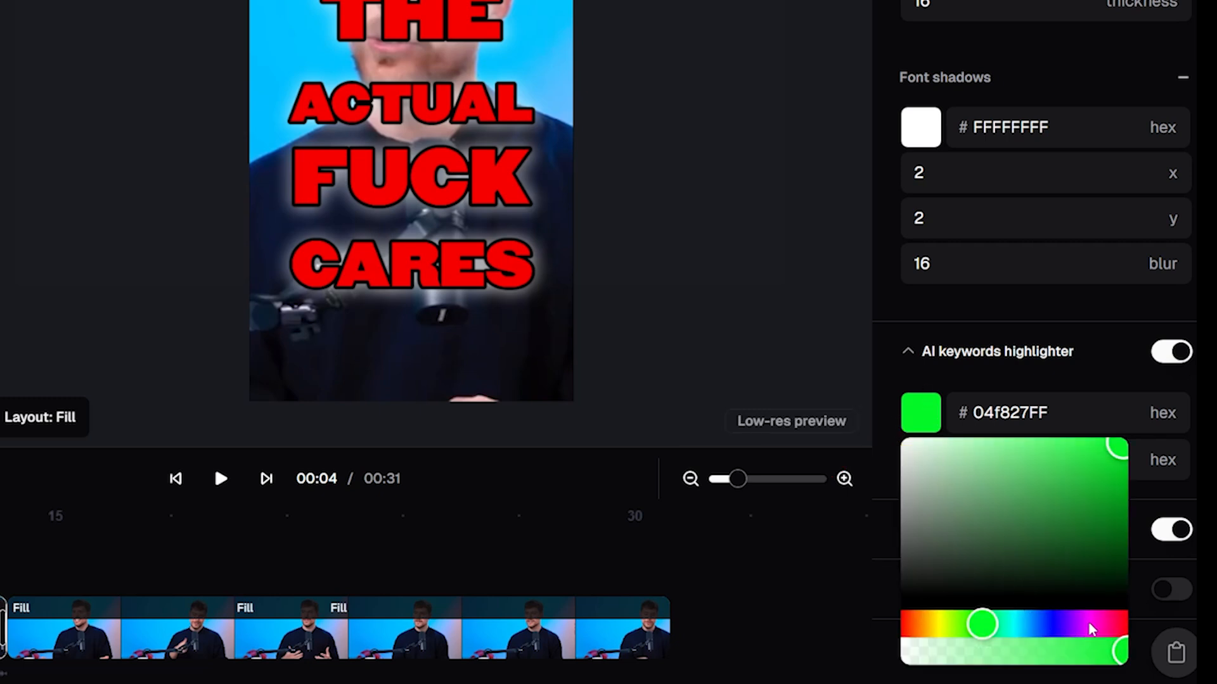
left_click_drag(981, 623, 1086, 624)
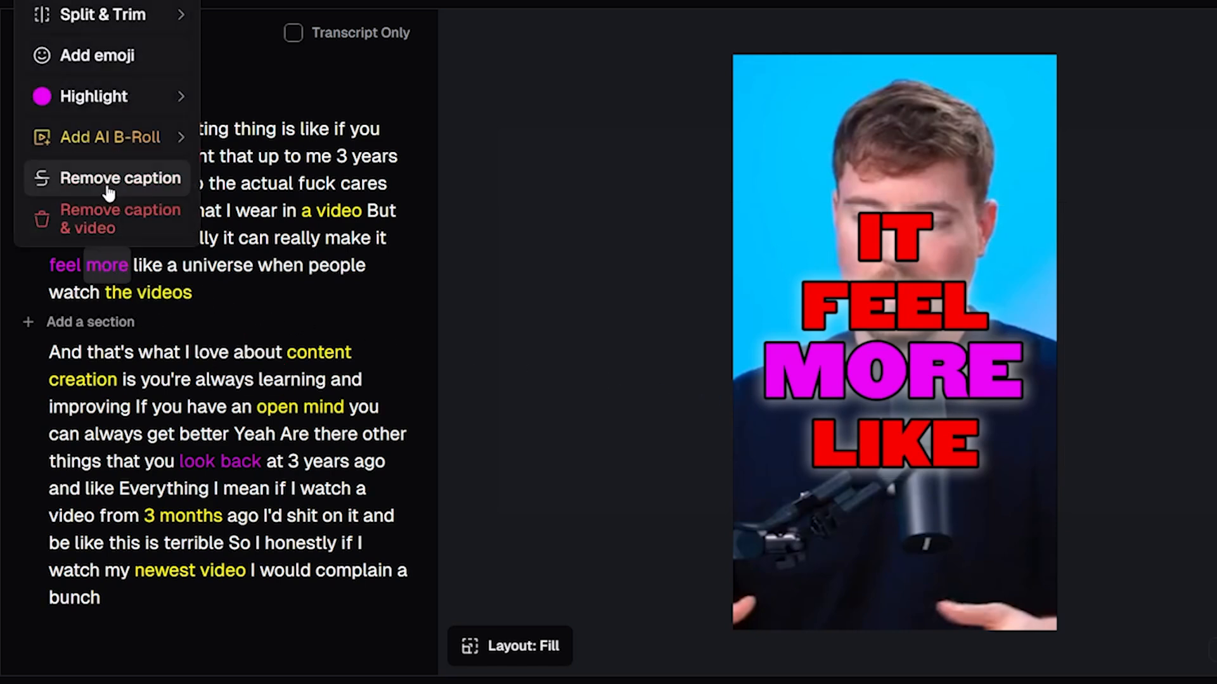
Remove the caption for the word 'more' so the line reads 'IT FEEL LIKE'
left_click(121, 178)
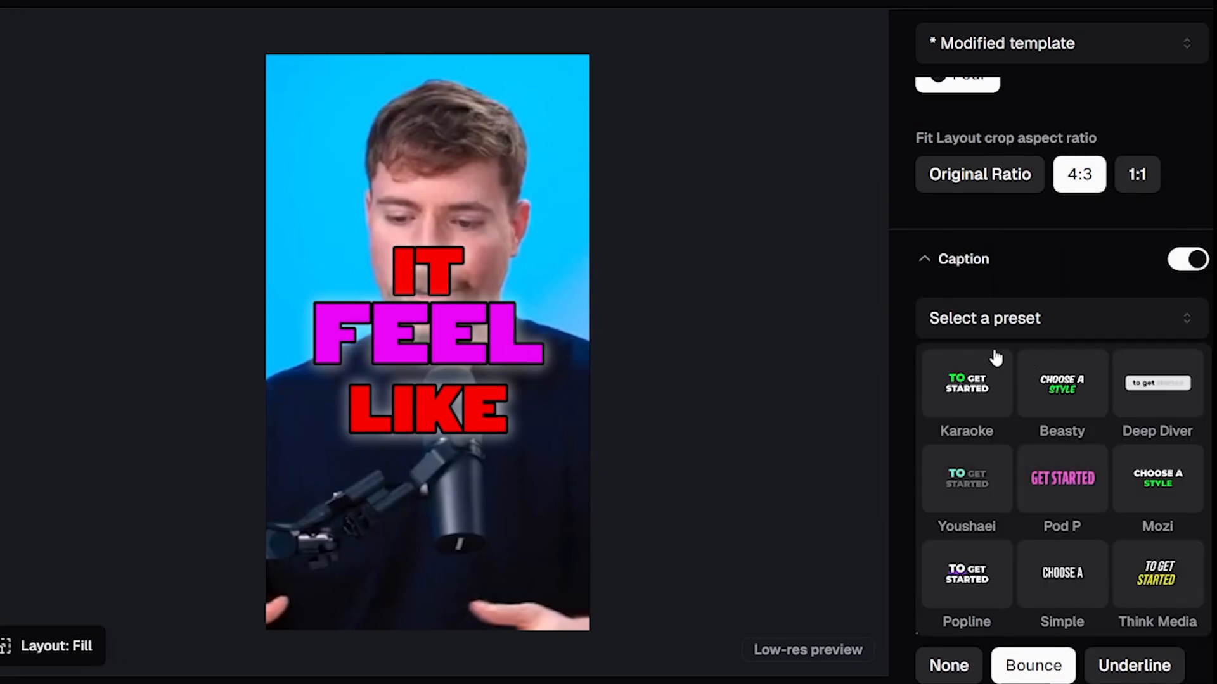
mouse_move(928, 605)
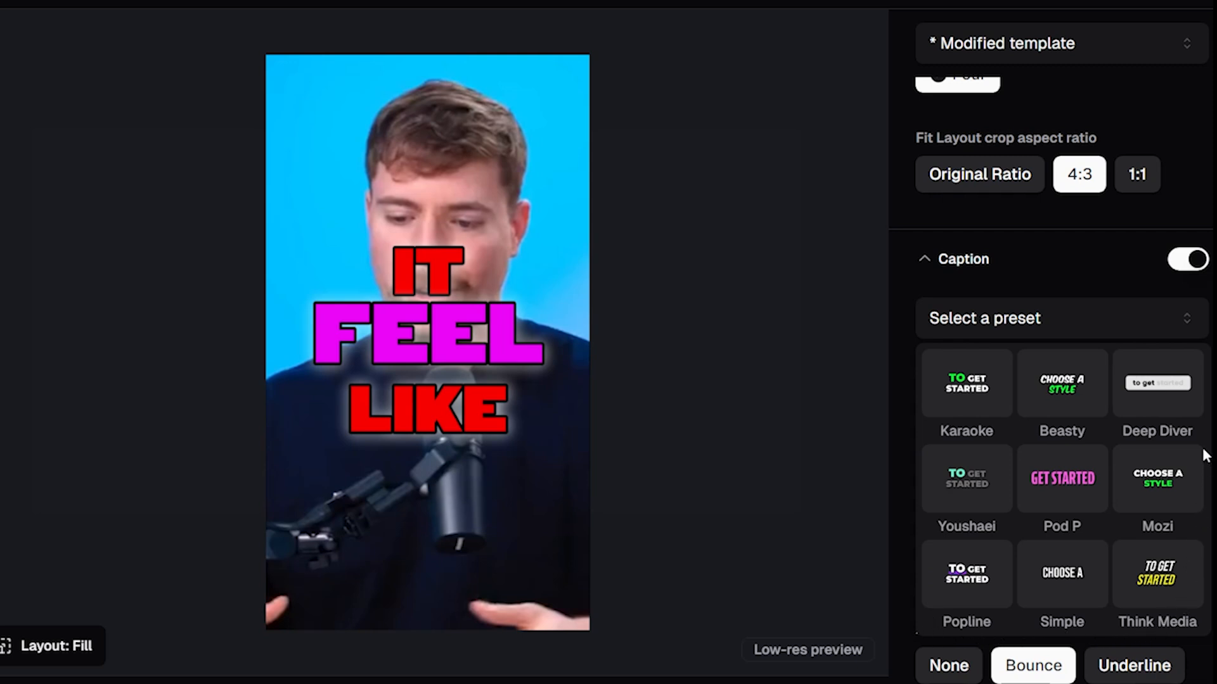
mouse_move(1074, 410)
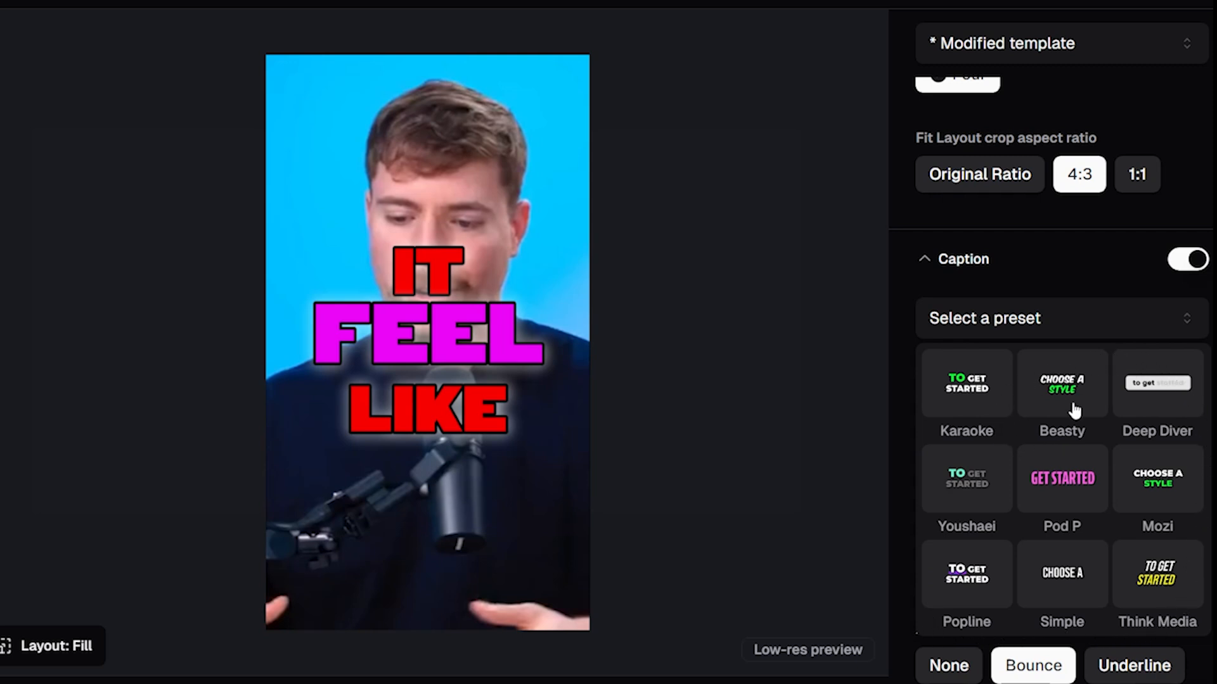